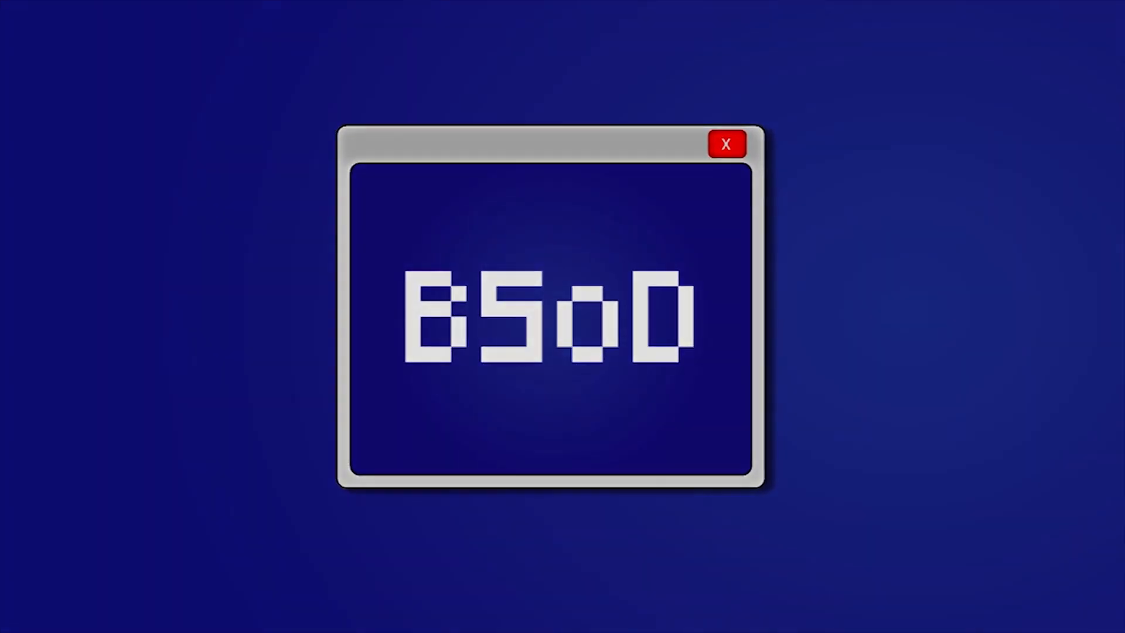
Step: Bring up Discord and jump from #botw_discussion's pinned messages to Exzap's Cemu181t1.zip post
{"action": "left_click", "coordinate": [726, 144]}
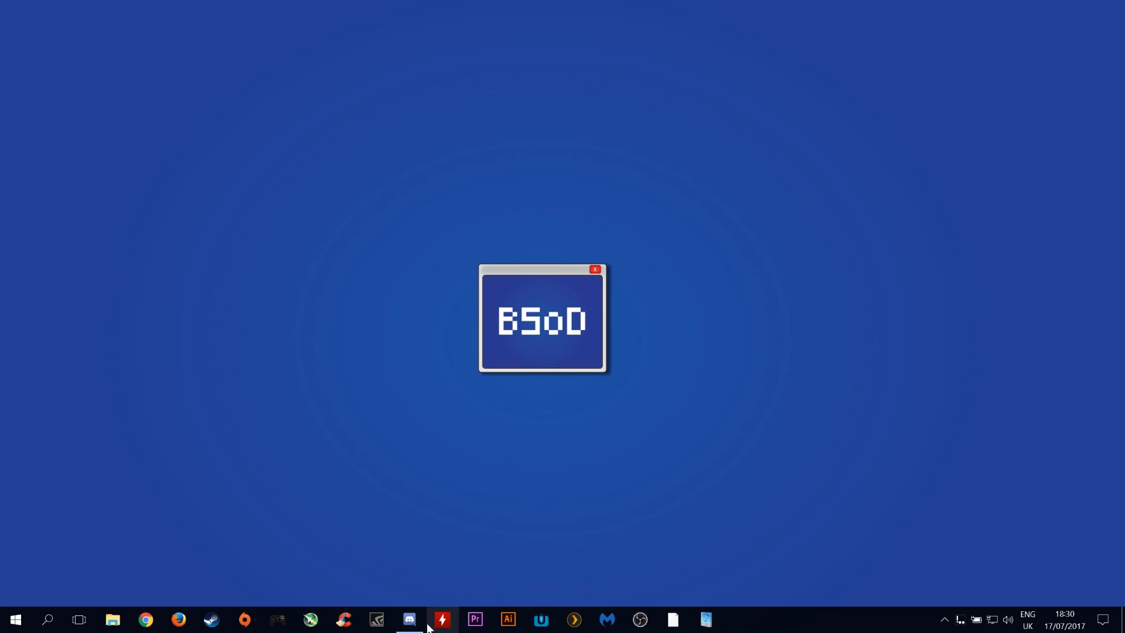
{"action": "left_click", "coordinate": [408, 618]}
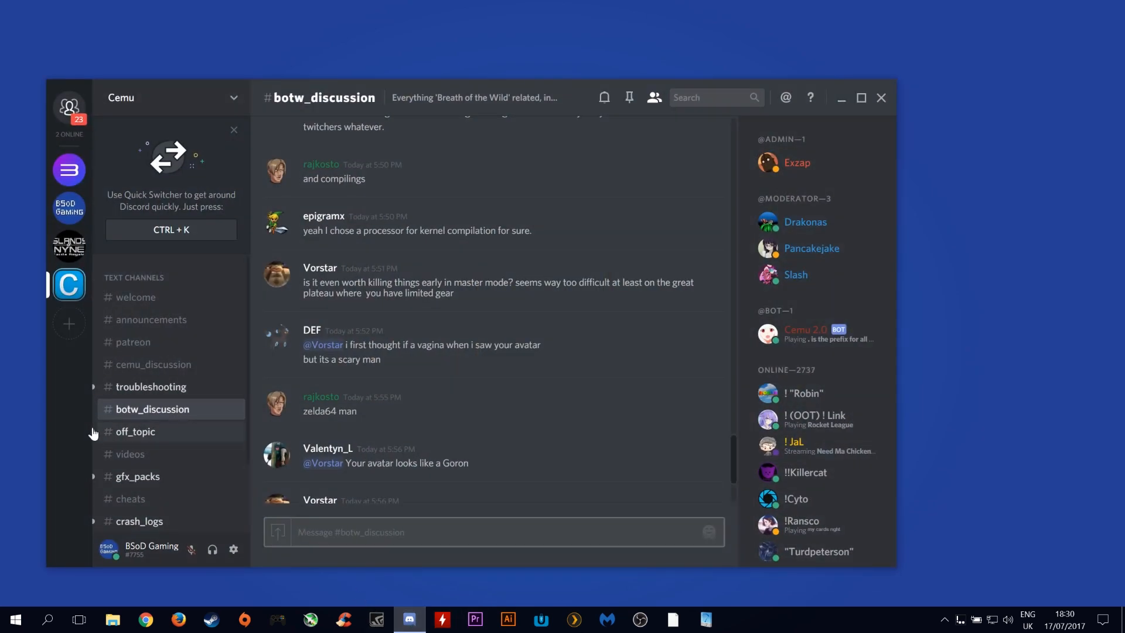
{"action": "mouse_move", "coordinate": [187, 434]}
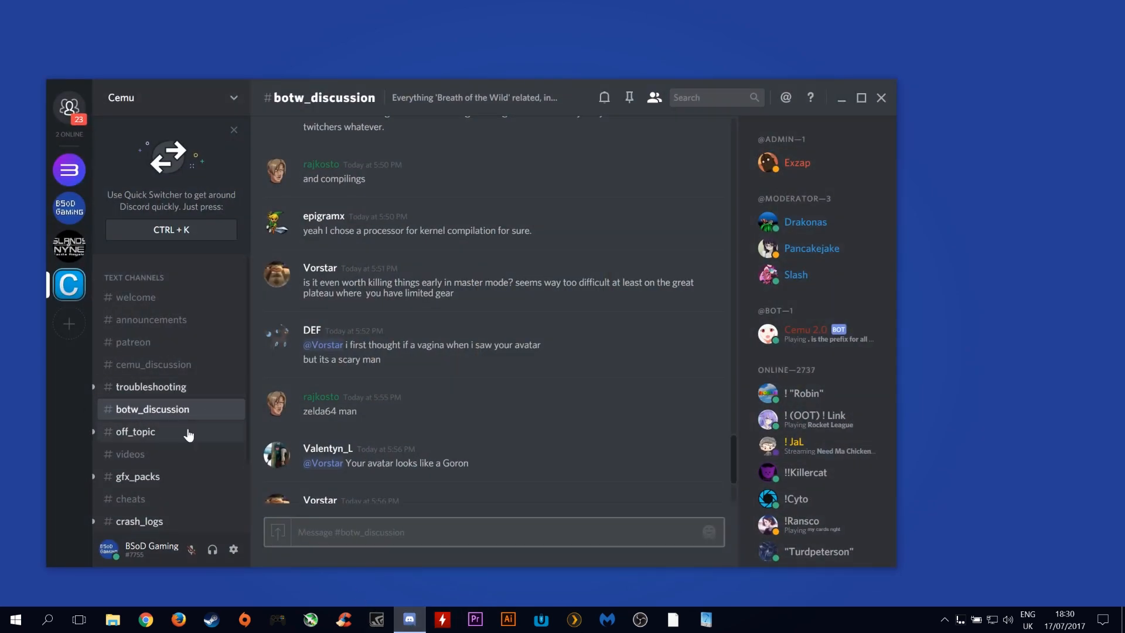
{"action": "mouse_move", "coordinate": [628, 97]}
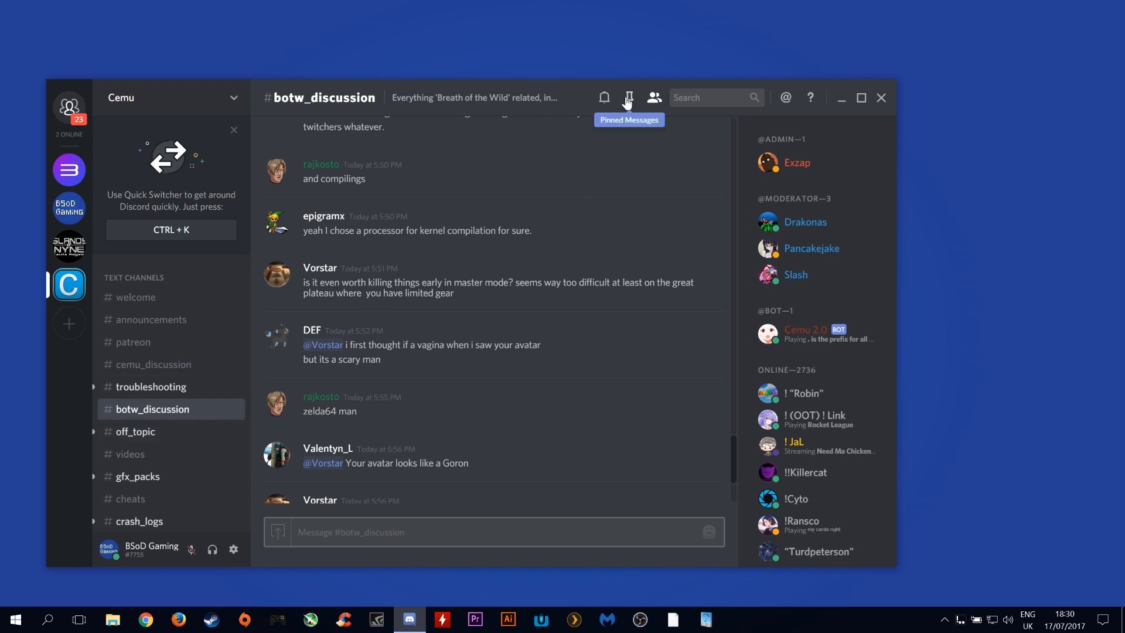
{"action": "left_click", "coordinate": [628, 97]}
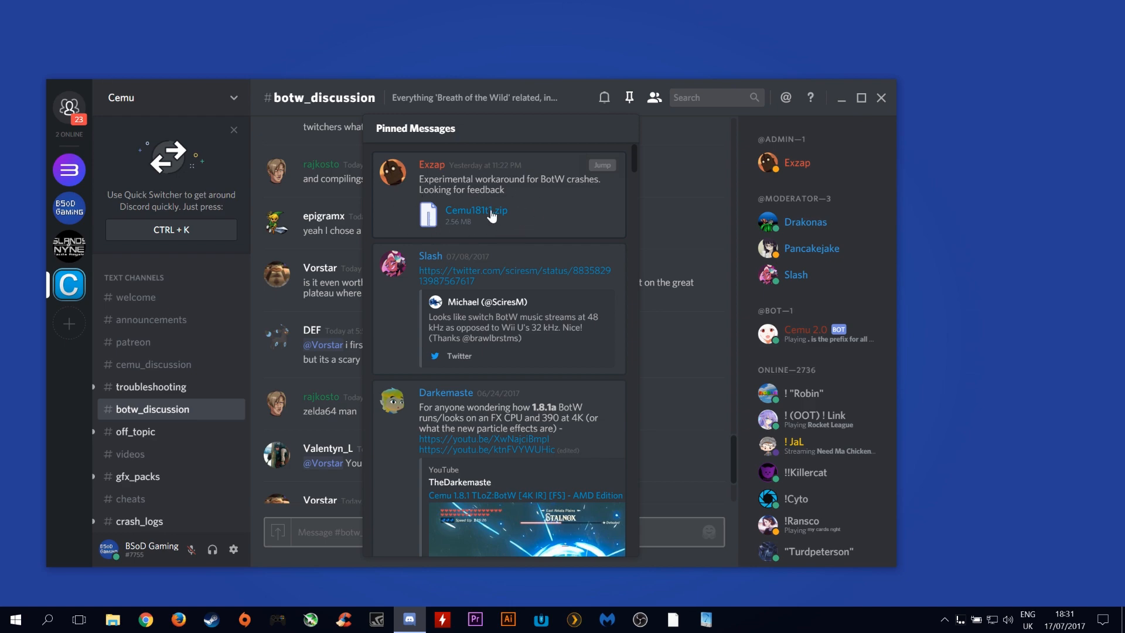
{"action": "left_click", "coordinate": [601, 165]}
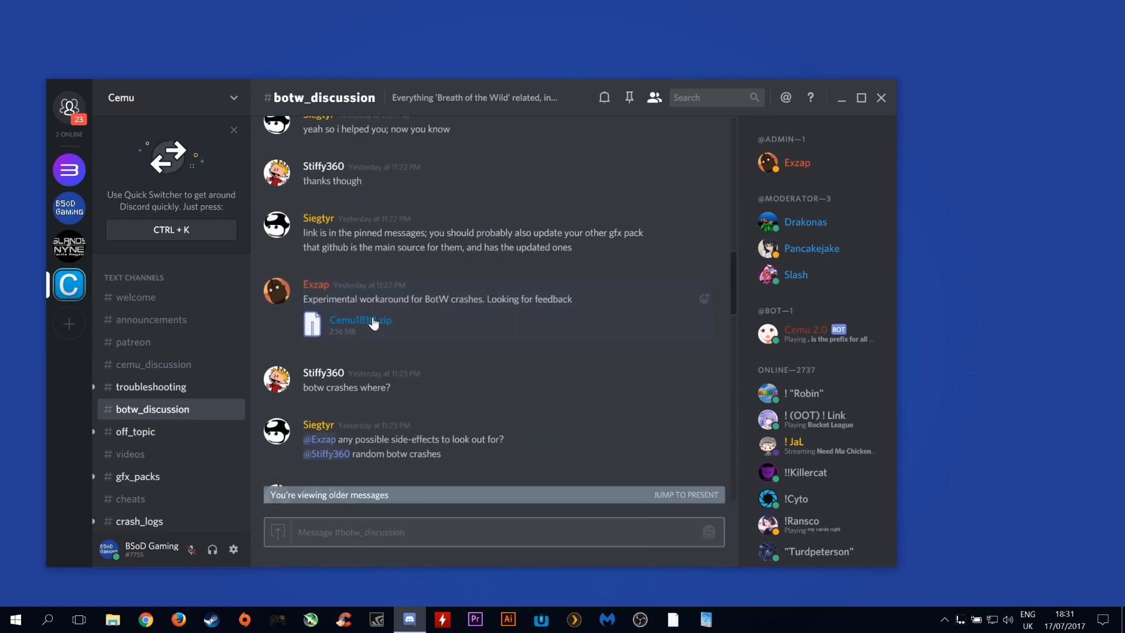
Step: Save the Cemu181t1.zip attachment to the Desktop and open it in WinRAR
{"action": "left_click", "coordinate": [359, 319]}
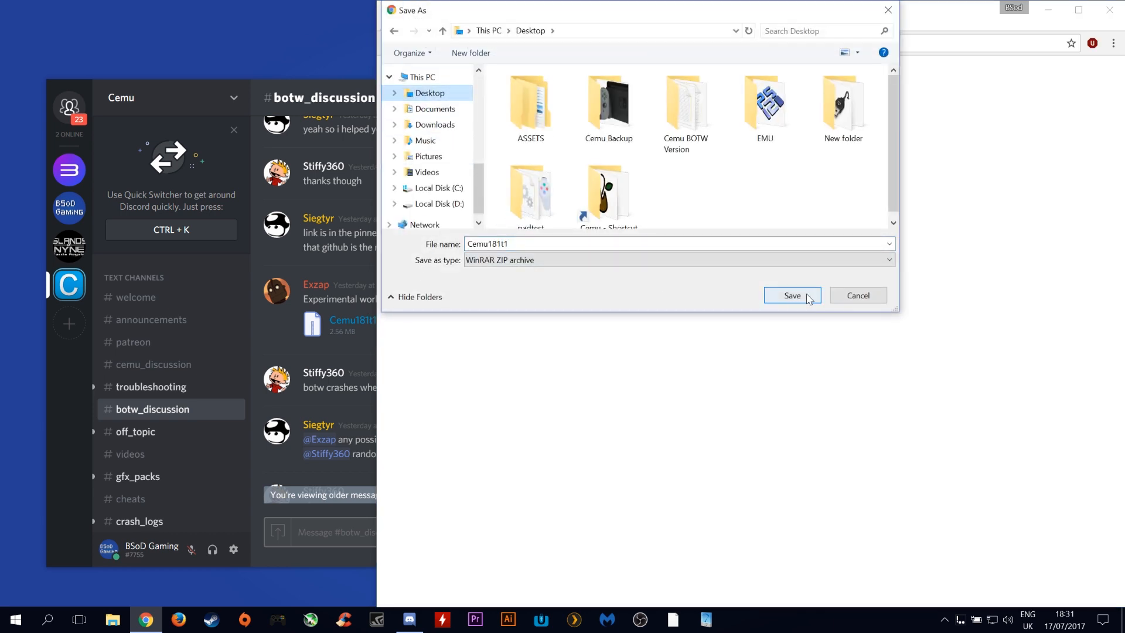
{"action": "left_click", "coordinate": [792, 295]}
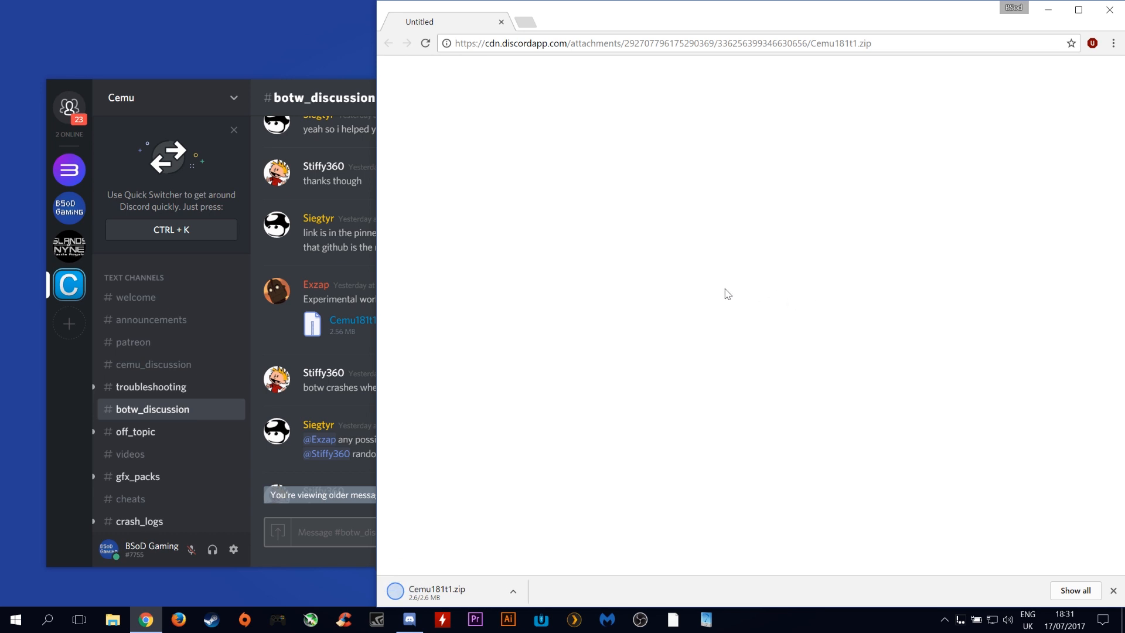
{"action": "left_click", "coordinate": [427, 592]}
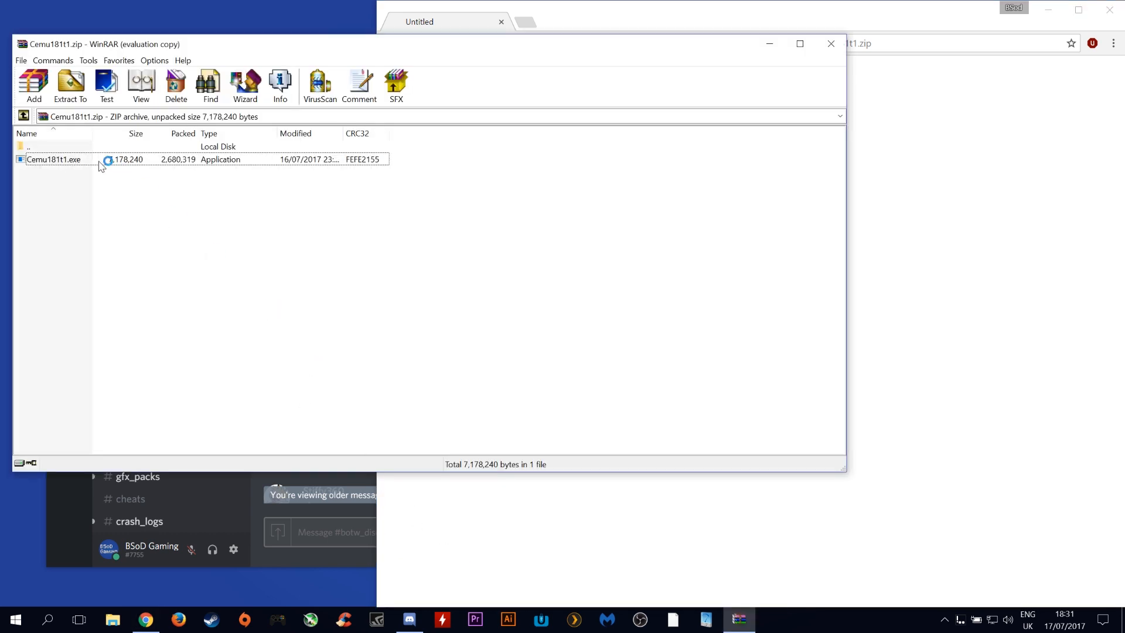
Step: Extract Cemu181t1.exe into C:\Cemu\1.8.1b via Extract To
{"action": "left_click", "coordinate": [69, 84]}
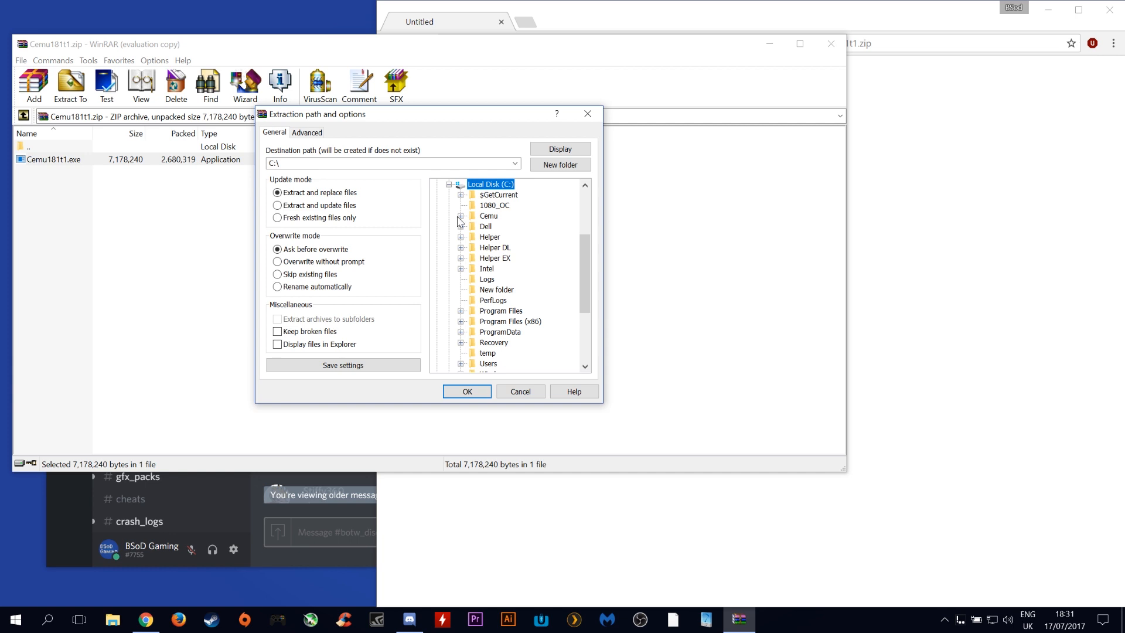
{"action": "left_click", "coordinate": [460, 215]}
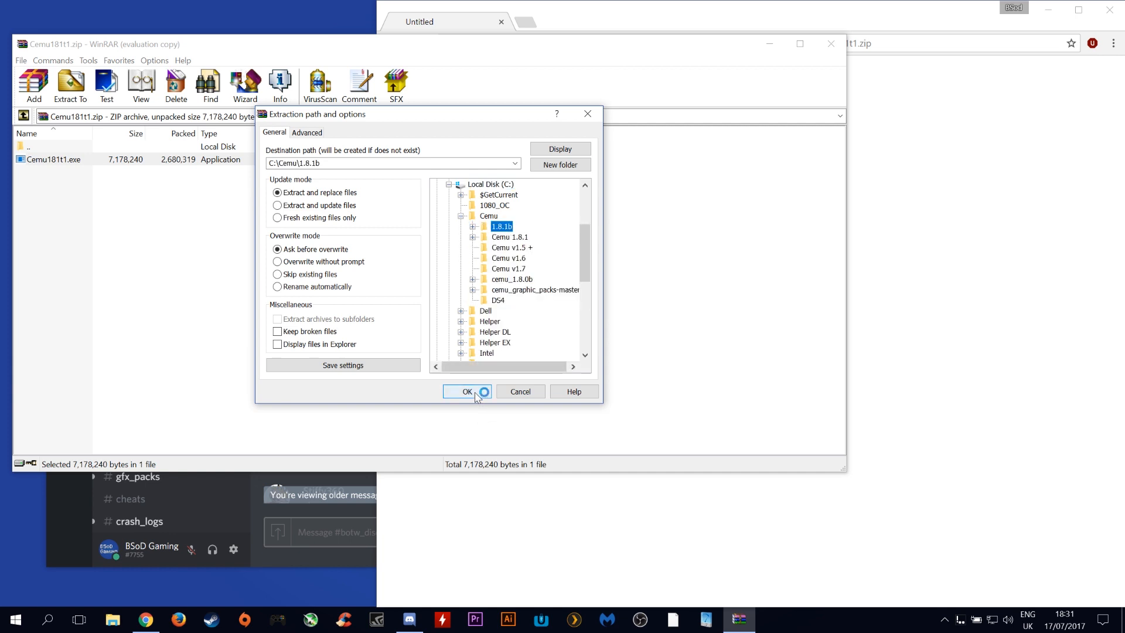
{"action": "left_click", "coordinate": [467, 391]}
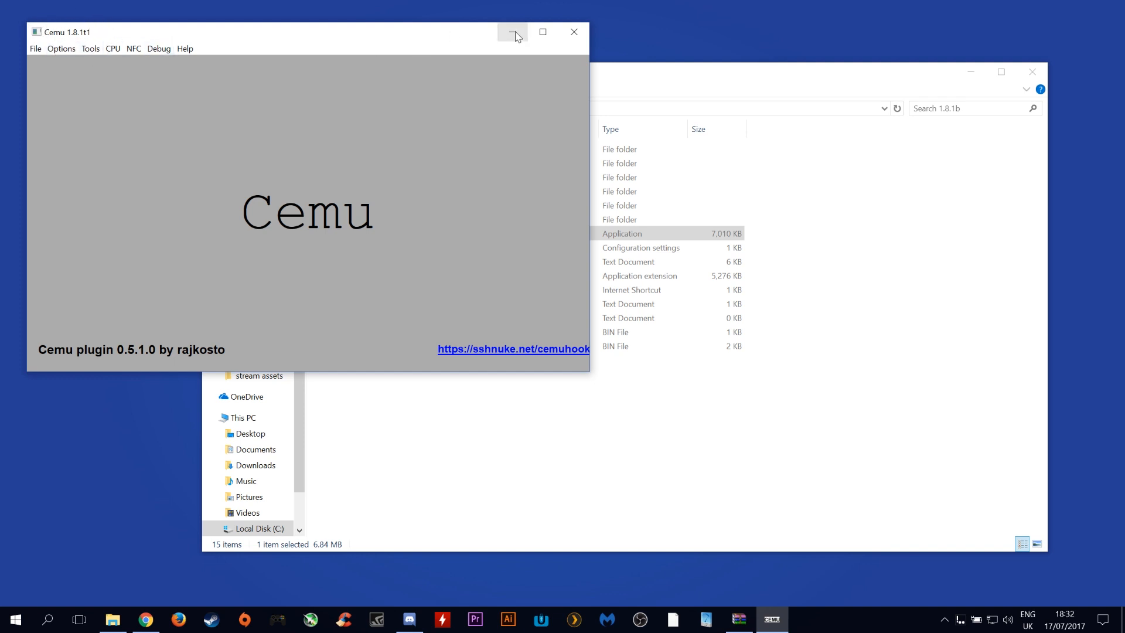
{"action": "mouse_move", "coordinate": [573, 31]}
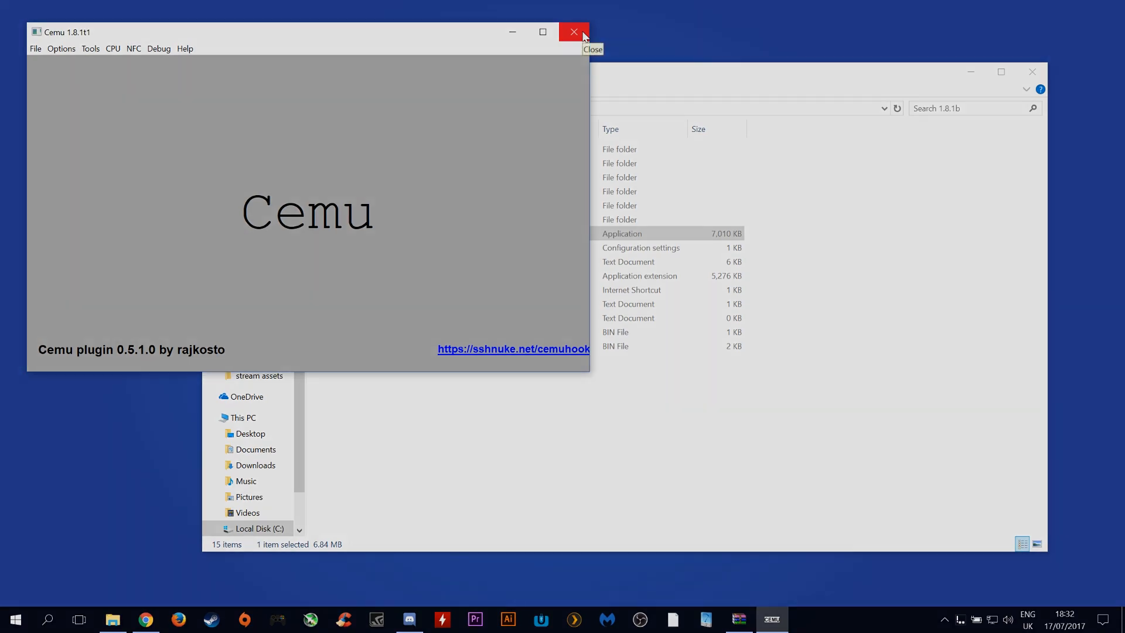